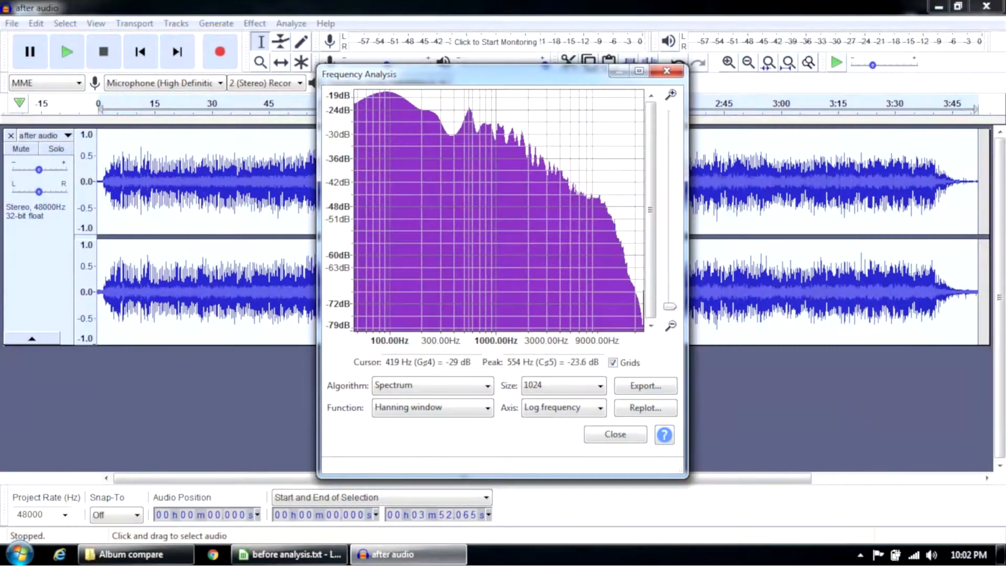
# - Open the Export Spectral Data As dialog from the Frequency Analysis window
pyautogui.click(645, 386)
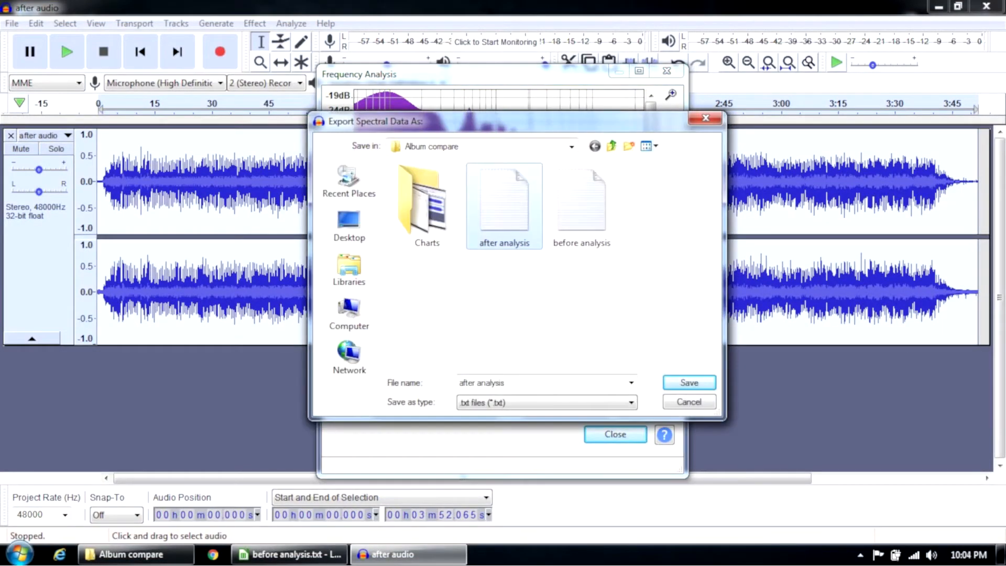